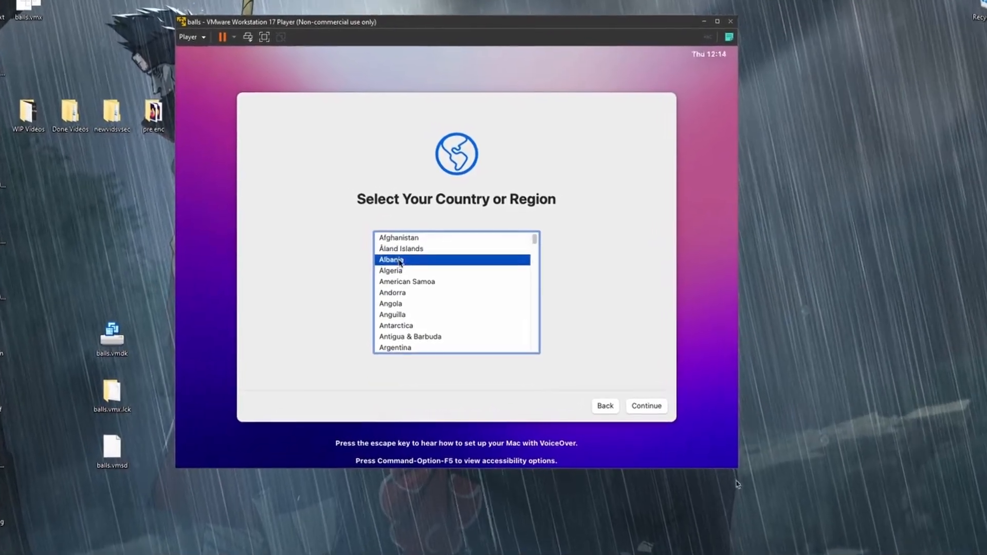
# Step: Confirm Albania as the Mac's region and continue to the languages step
pyautogui.click(646, 406)
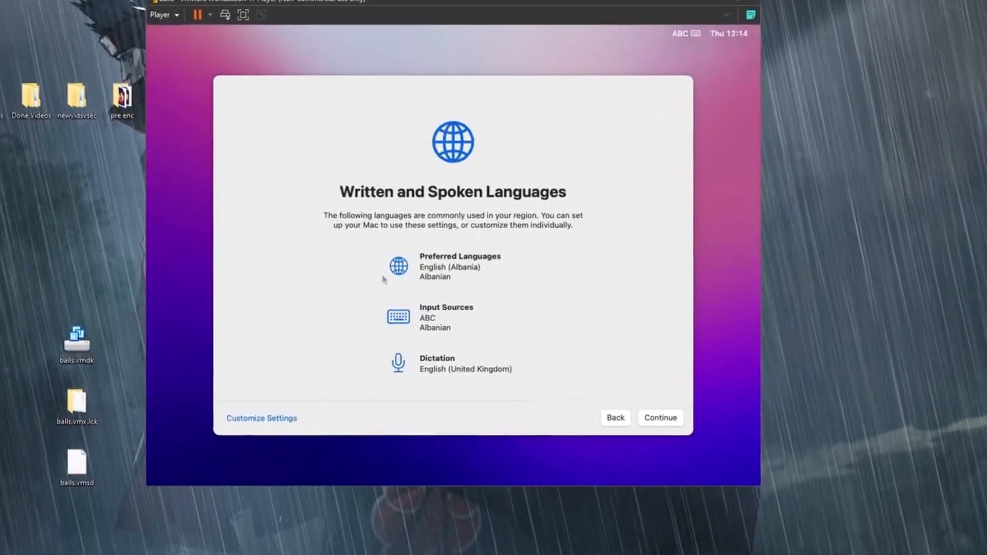